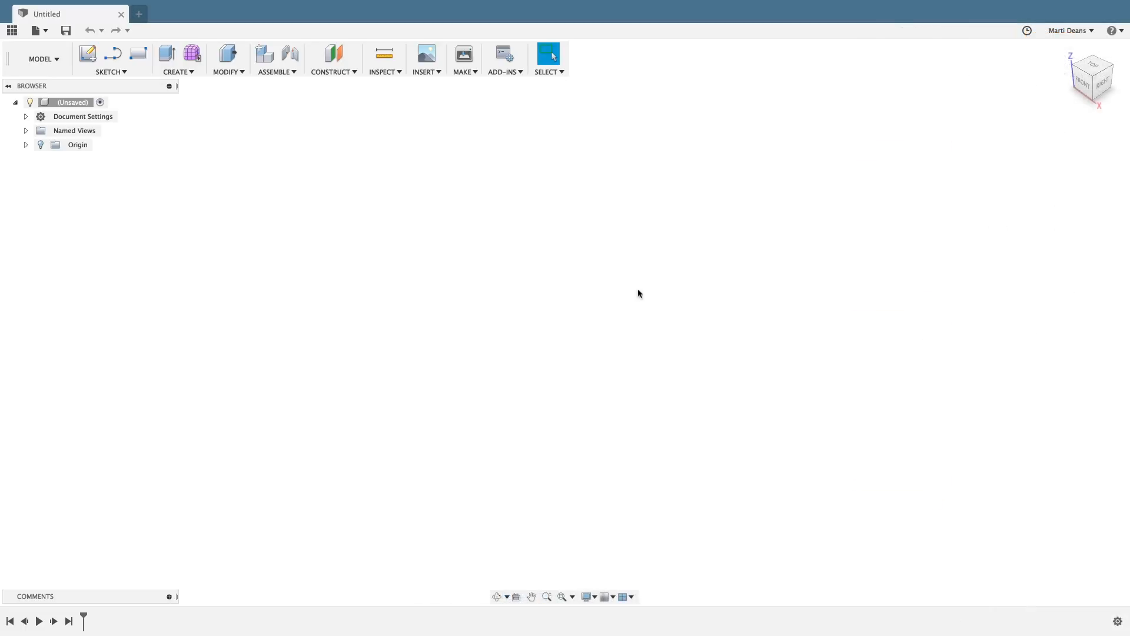
Step: Show the Learning Panel from Help and expand the Open a File essential's instructions
left_click(1116, 30)
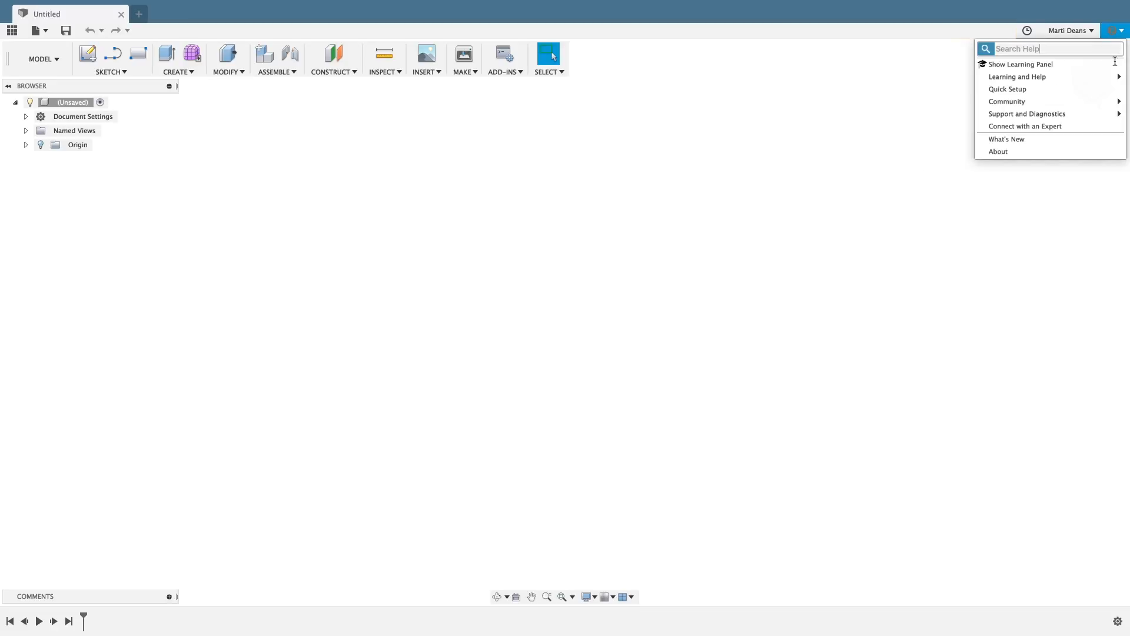
left_click(1020, 64)
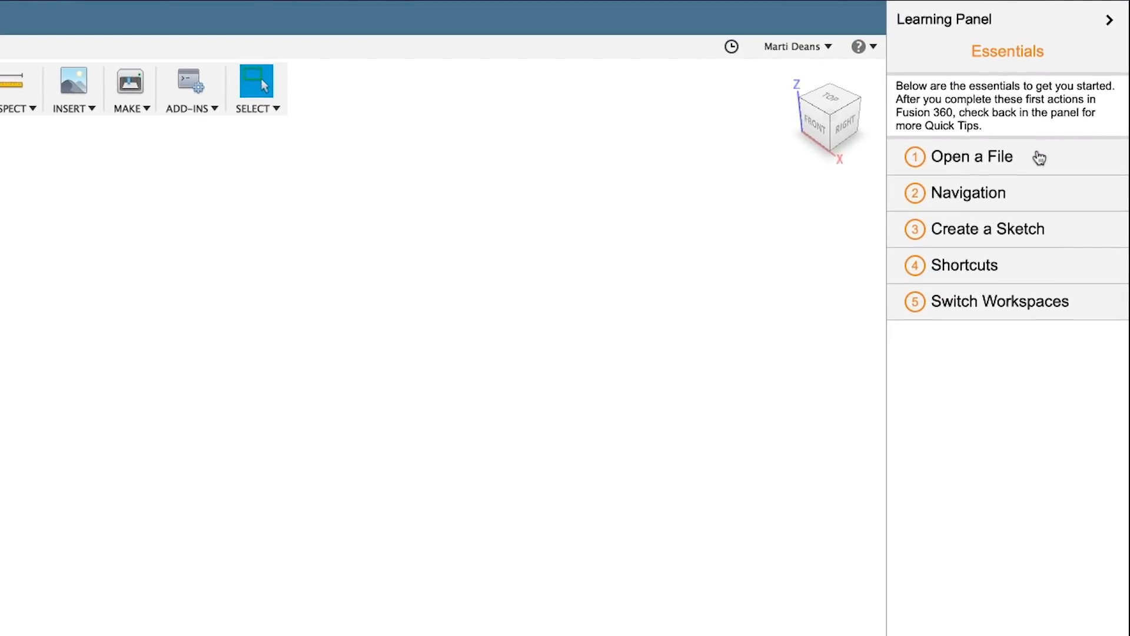
left_click(974, 156)
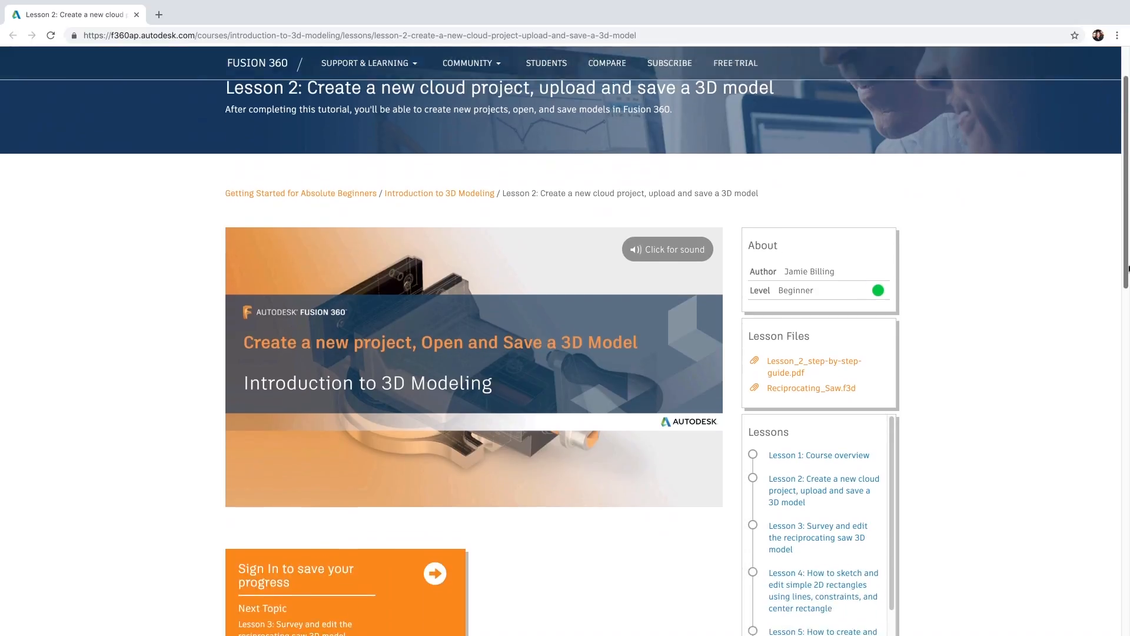
scroll("down", 3)
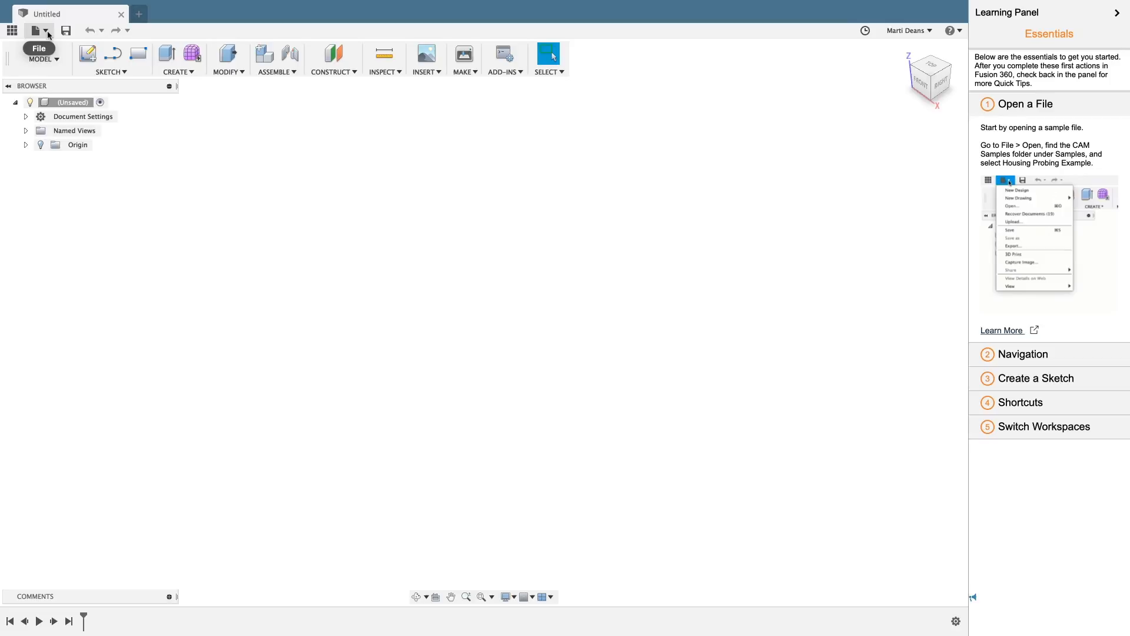
Step: Open the Housing Probing Example design from the CAM Samples collection
left_click(1012, 206)
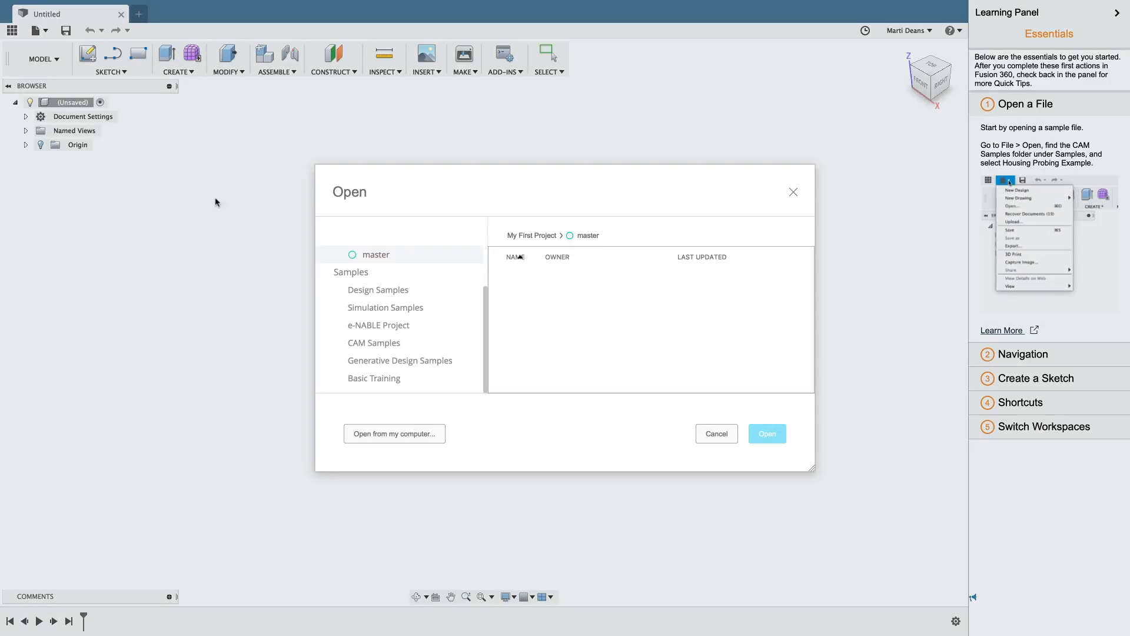
left_click(374, 342)
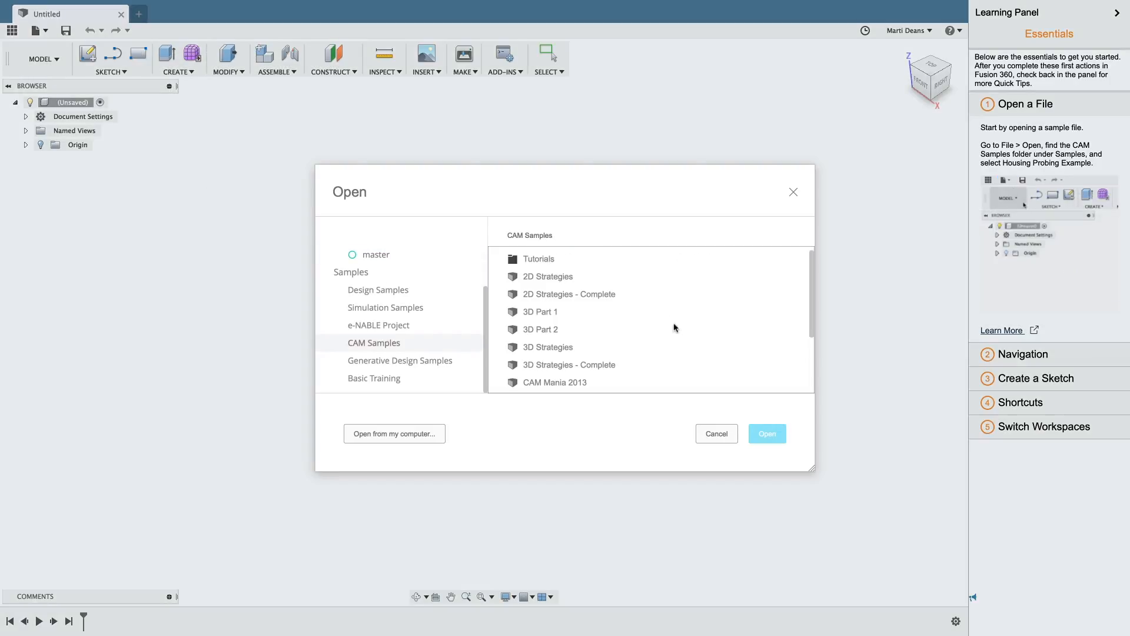
scroll("down", 3)
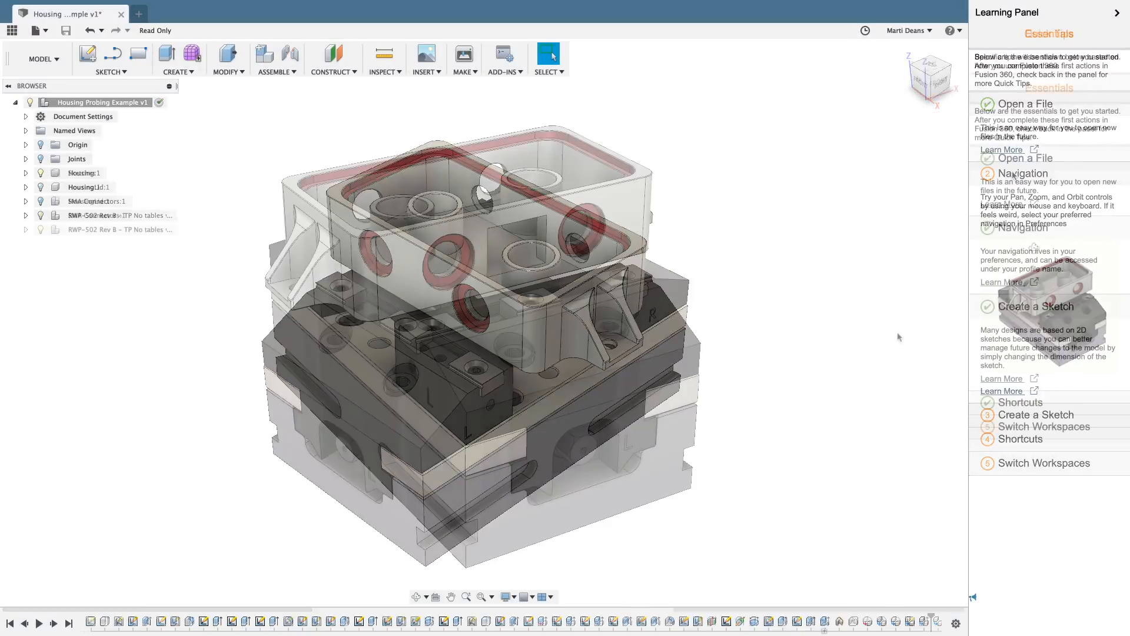
Step: Switch to the Manufacture workspace to complete the workspace essential
left_click(42, 58)
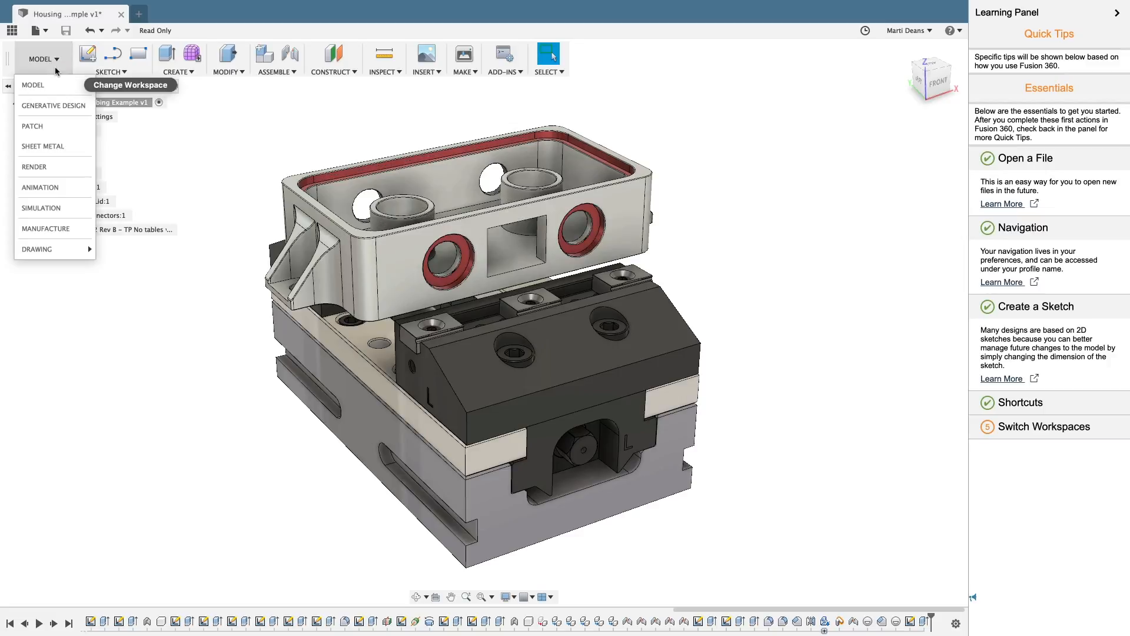
mouse_move(45, 228)
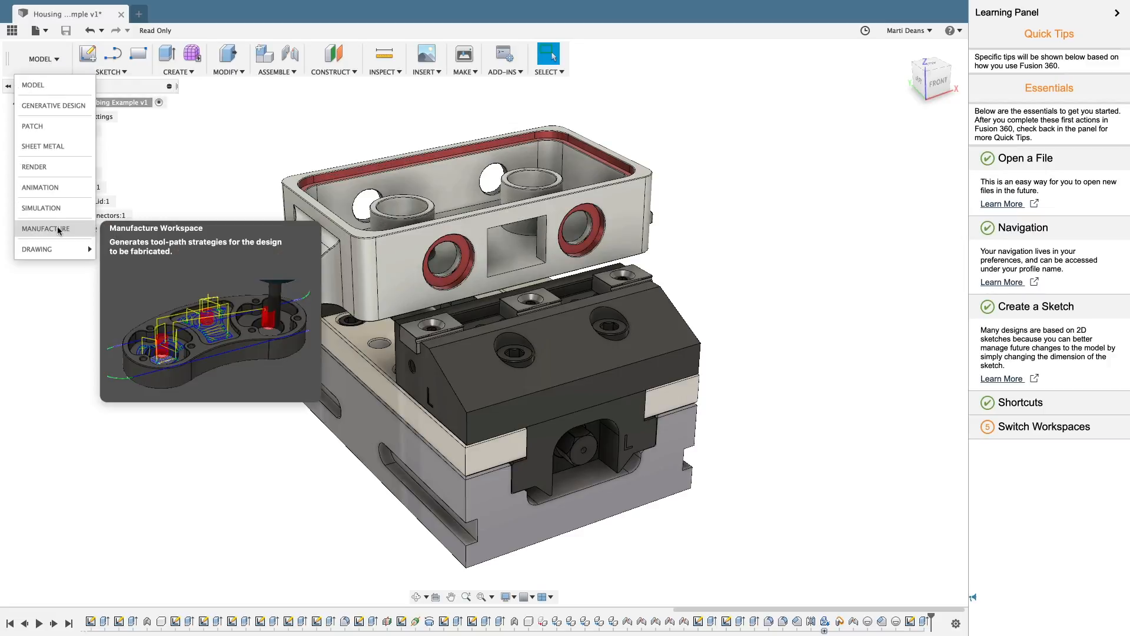
left_click(47, 228)
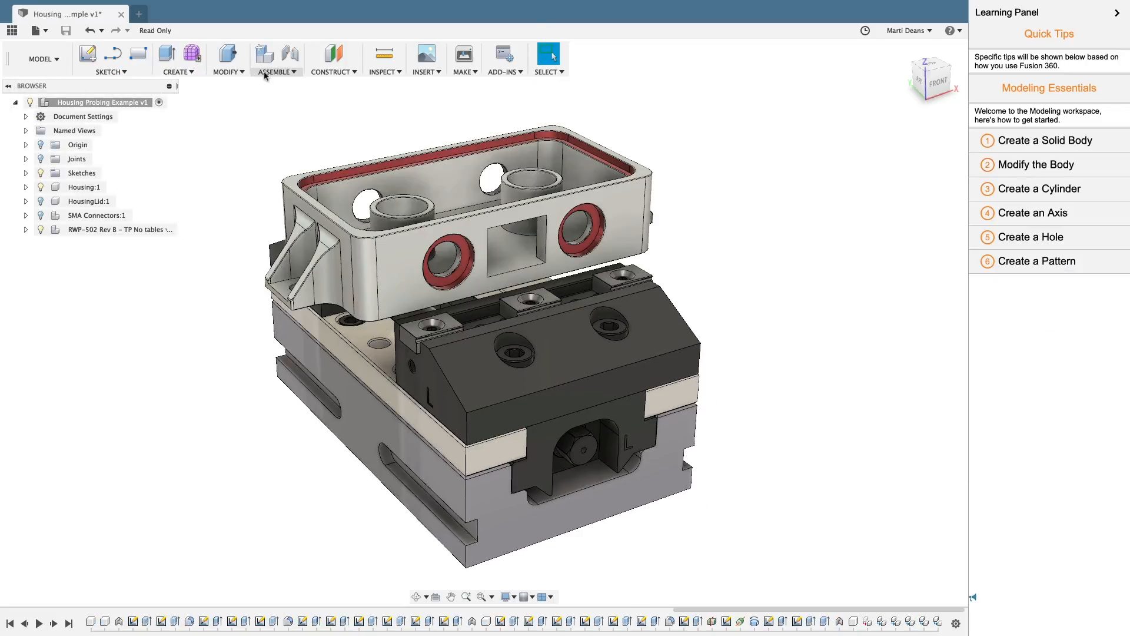
Step: Start Assemble > Joint and close the dialog without creating a joint
left_click(289, 54)
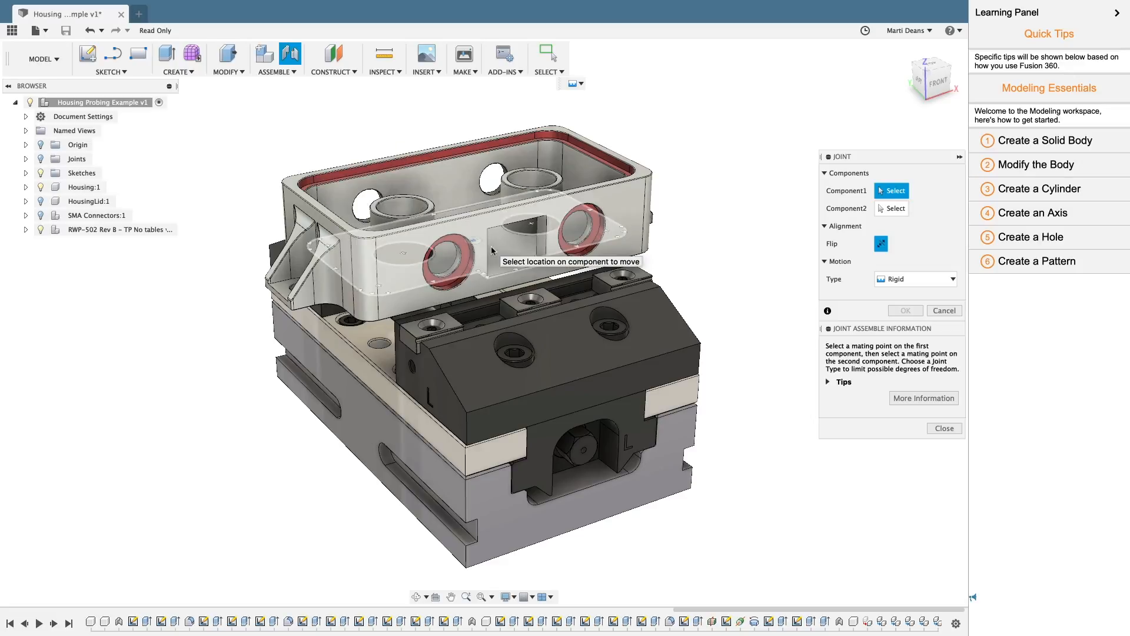
left_click(511, 216)
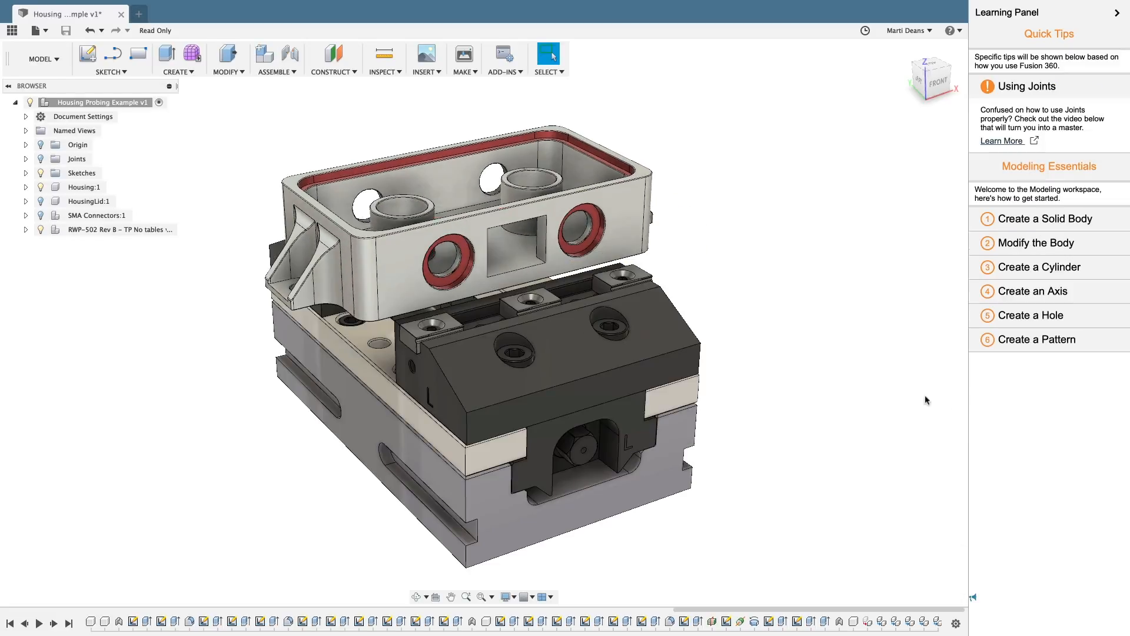
left_click(213, 15)
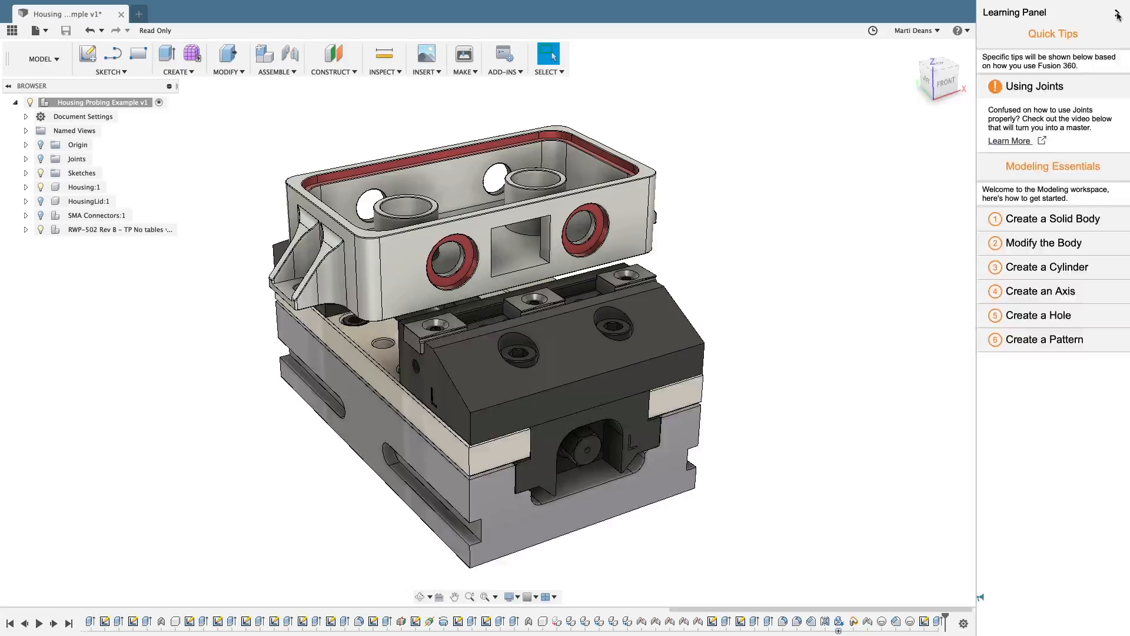
Step: Hide the Learning Panel and select edges of the housing's square opening for a fillet
left_click(1117, 13)
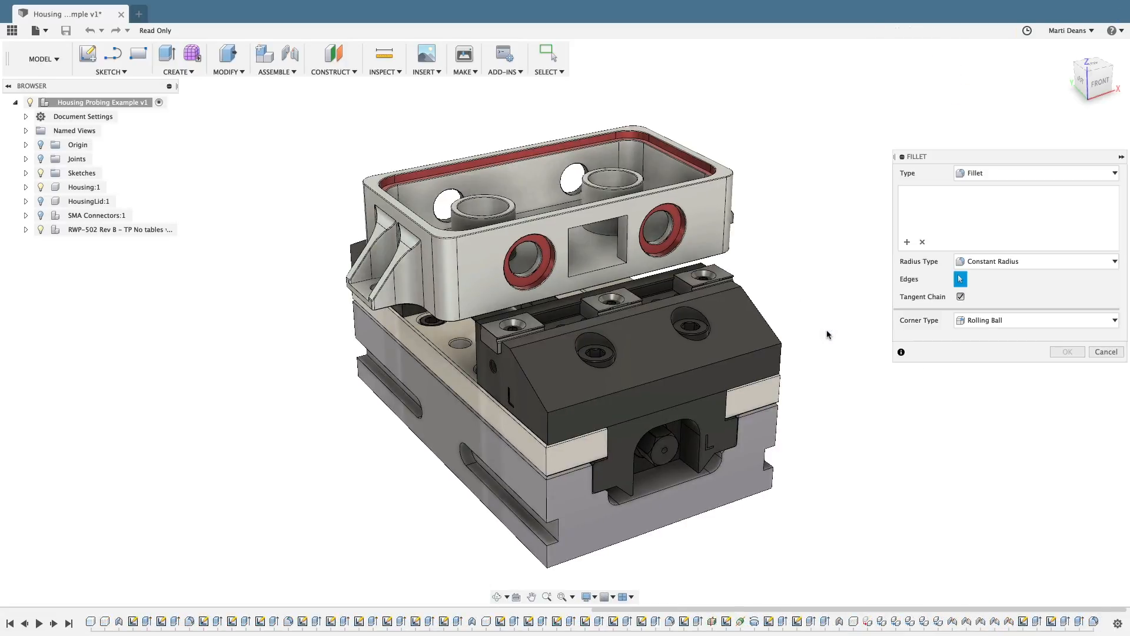
left_click(606, 230)
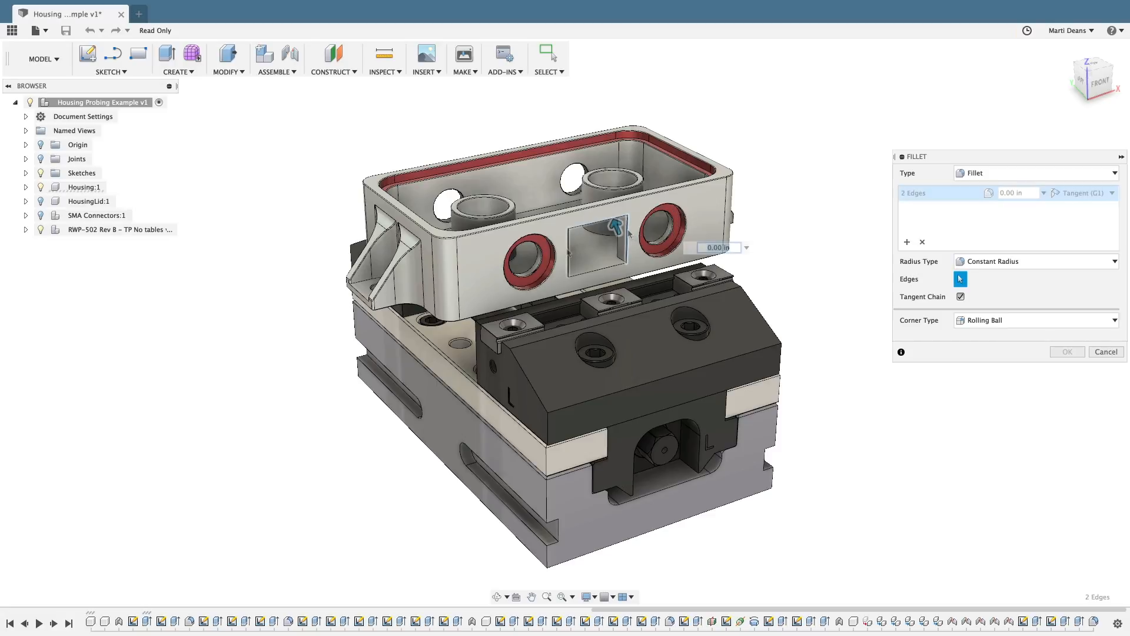
left_click(577, 238)
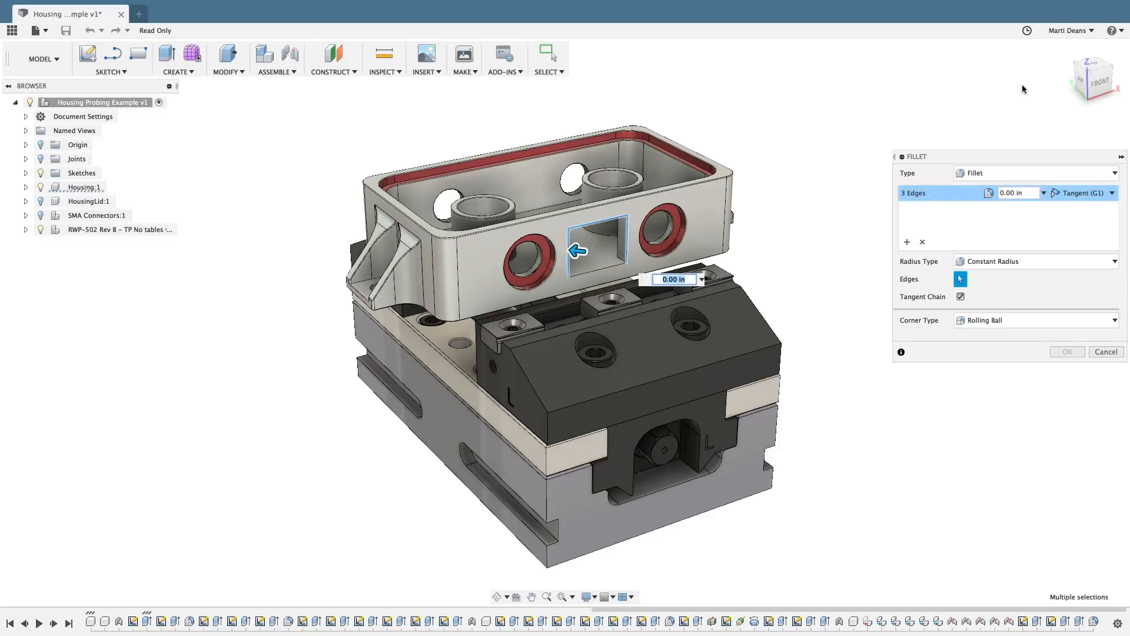
Step: Reopen the Learning Panel from Help to see the checked Added Fillets tip
left_click(1121, 30)
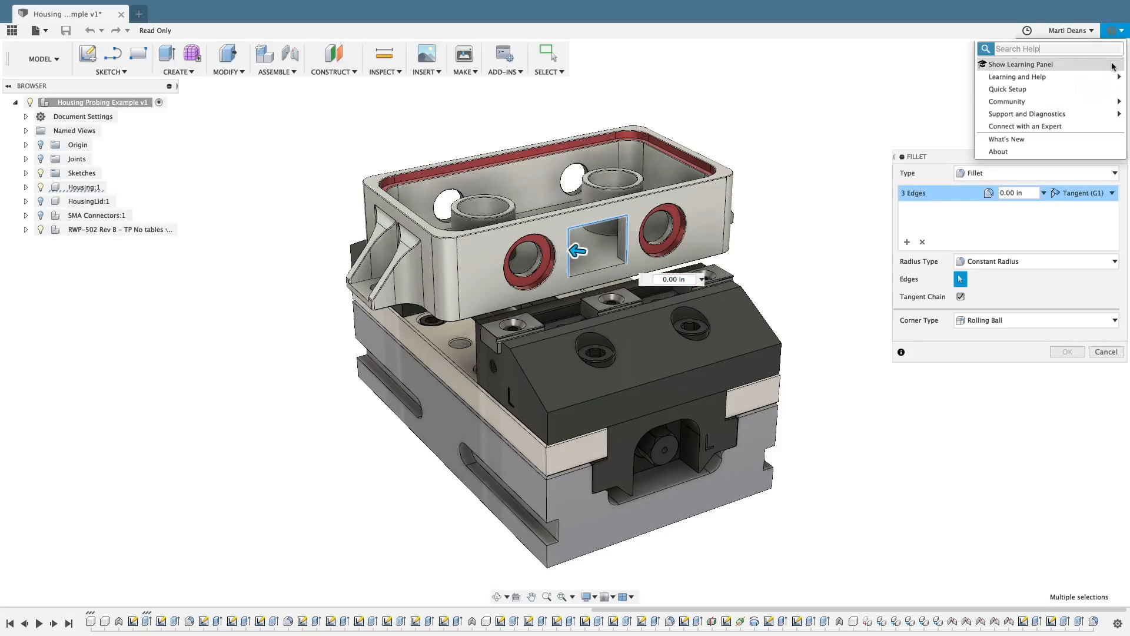
left_click(1019, 64)
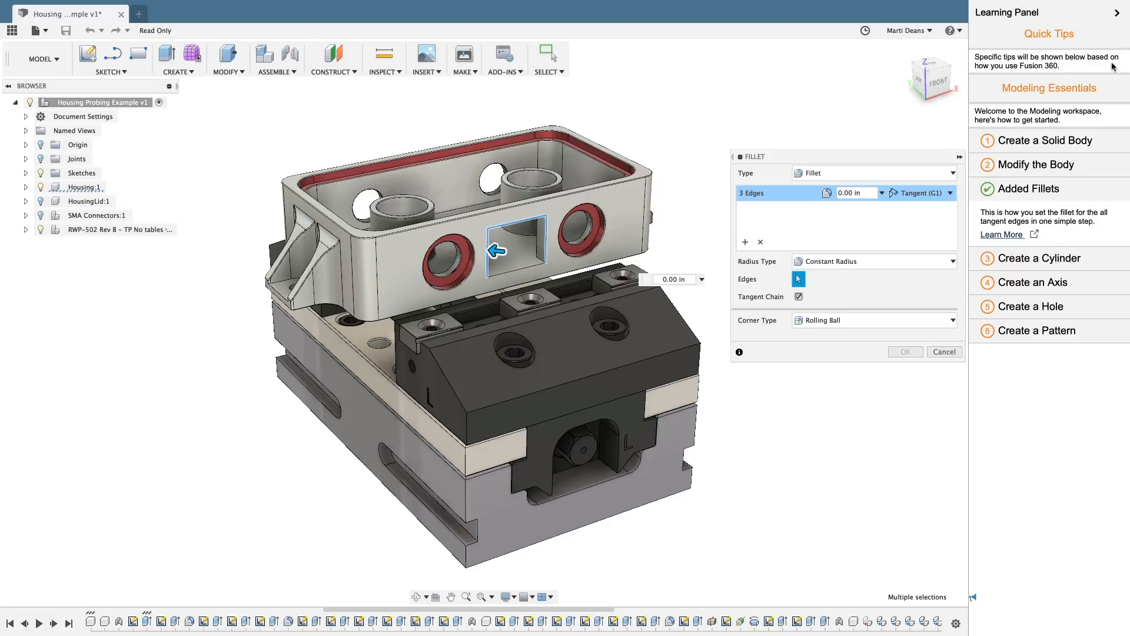
mouse_move(998, 237)
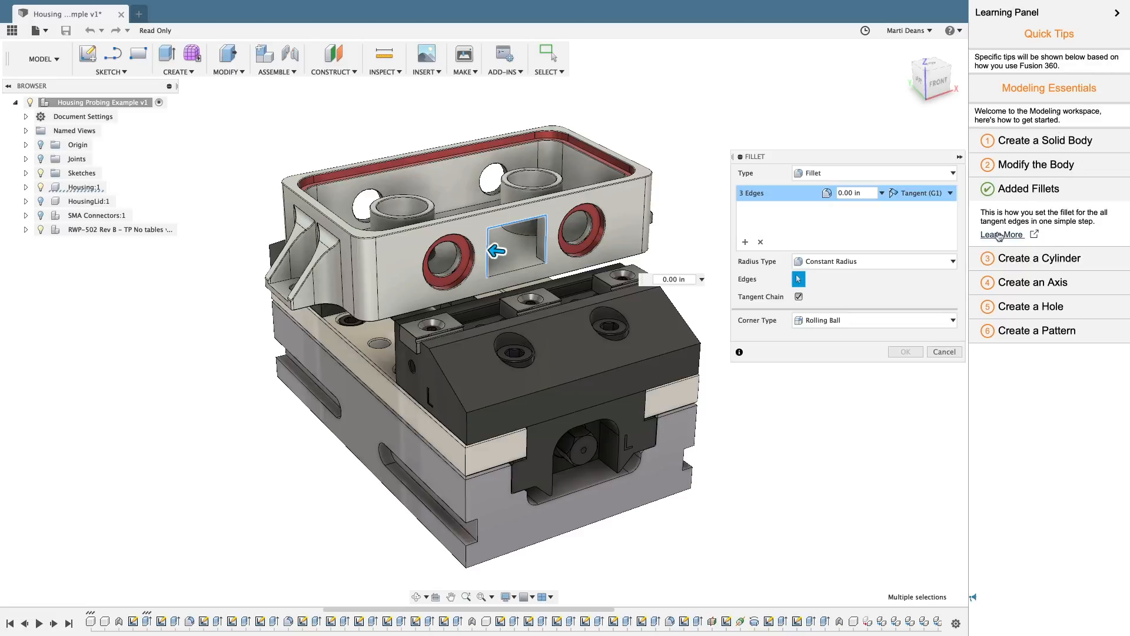